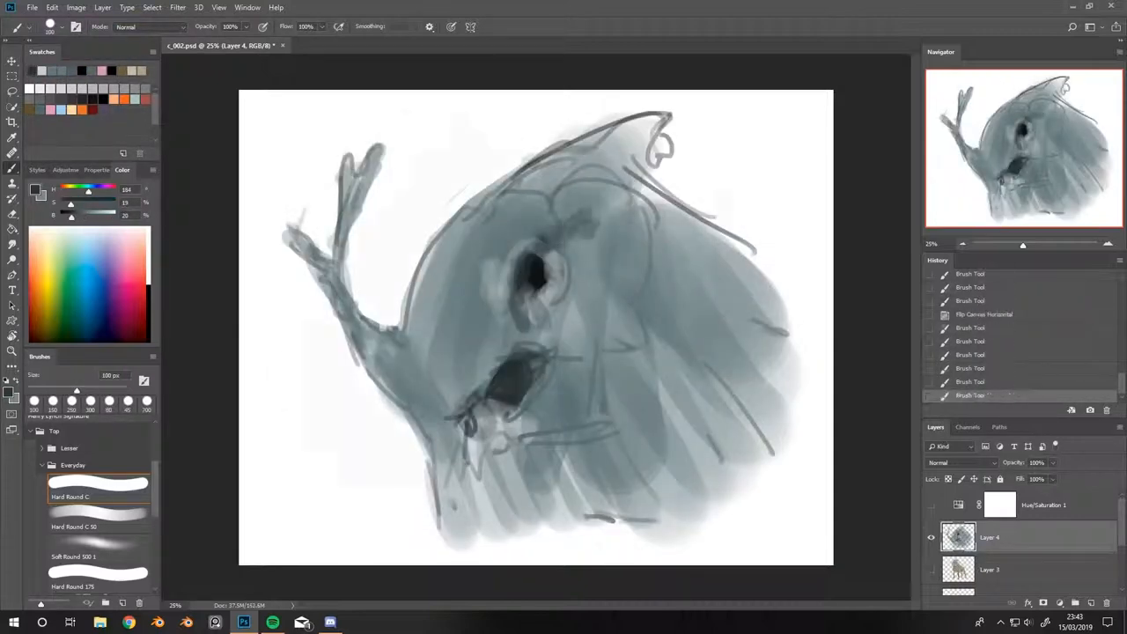
Flip the canvas horizontally, then paint pale teeth and an eye highlight on Layer 4
click(76, 7)
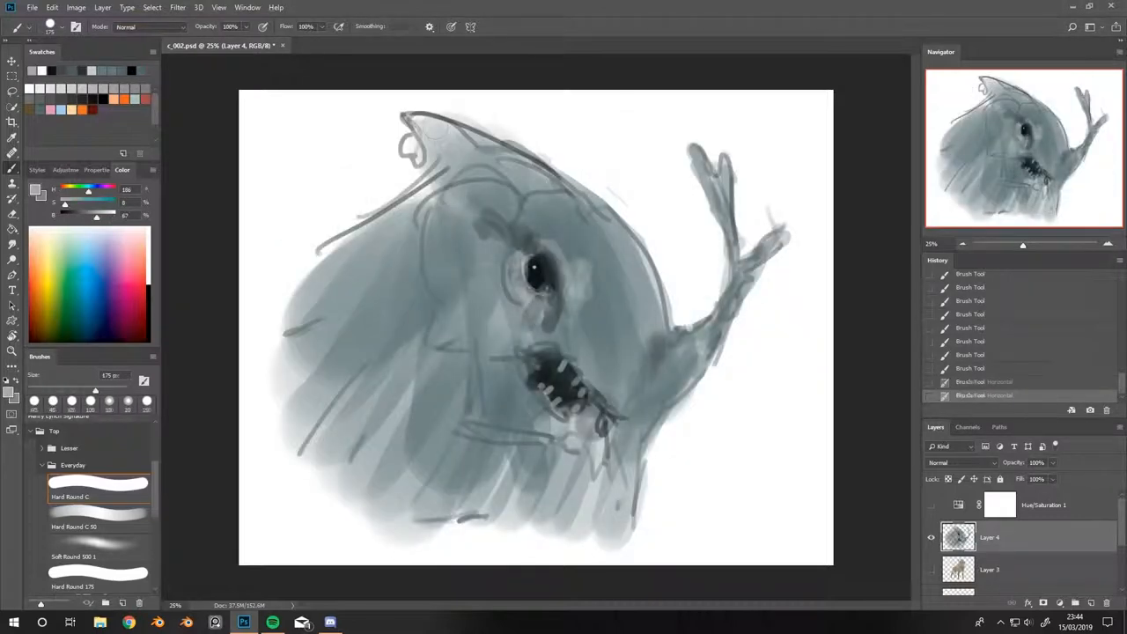
click(12, 221)
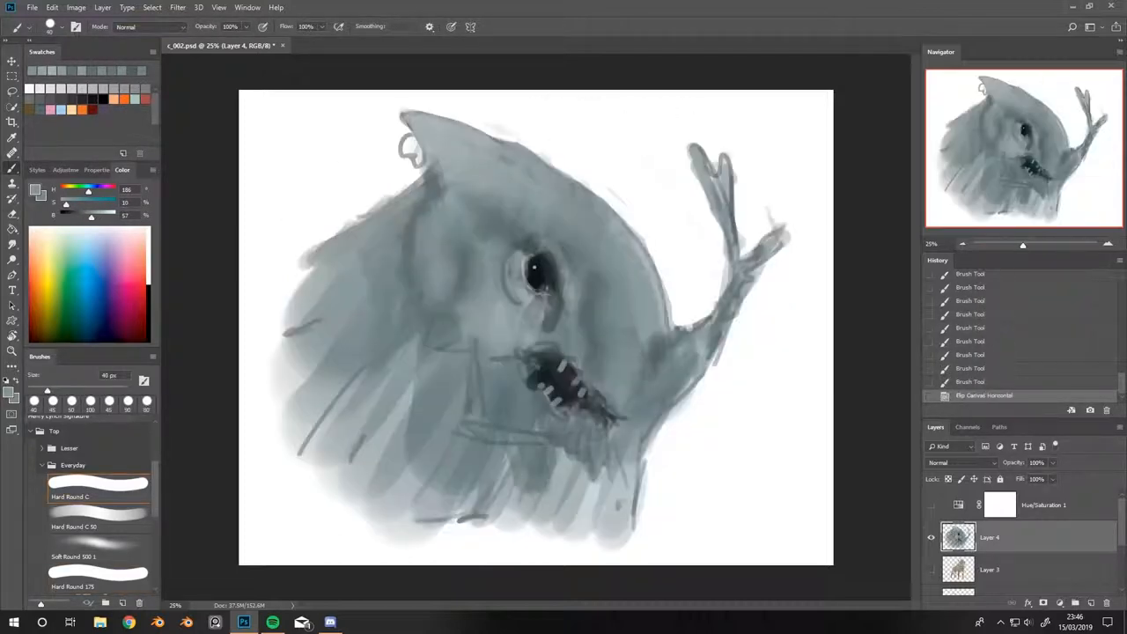
Blend the grey-blue body shading and paint pink gums around the teeth with the Hard Round brush
click(13, 138)
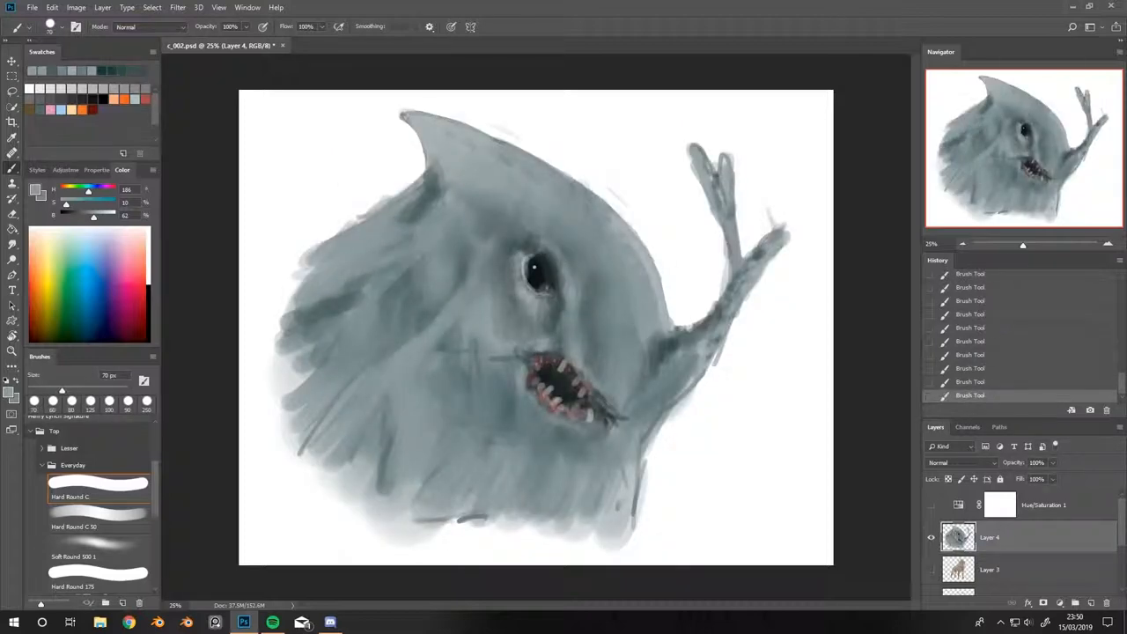
click(76, 7)
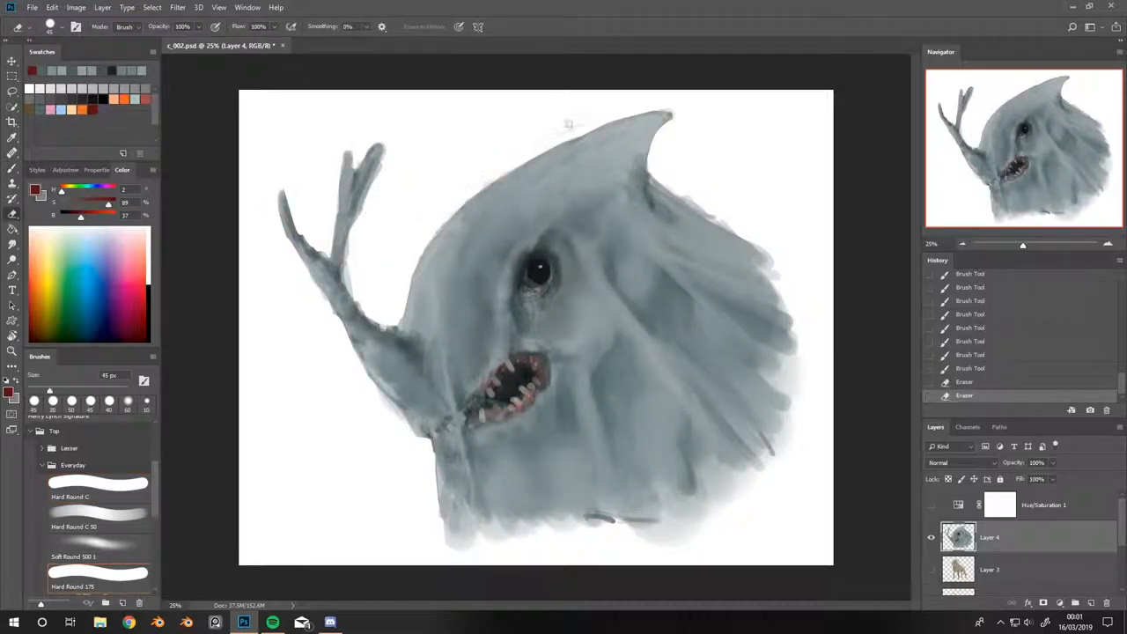
Create Layer 5 and paint a small red eye beside the main eye
click(98, 488)
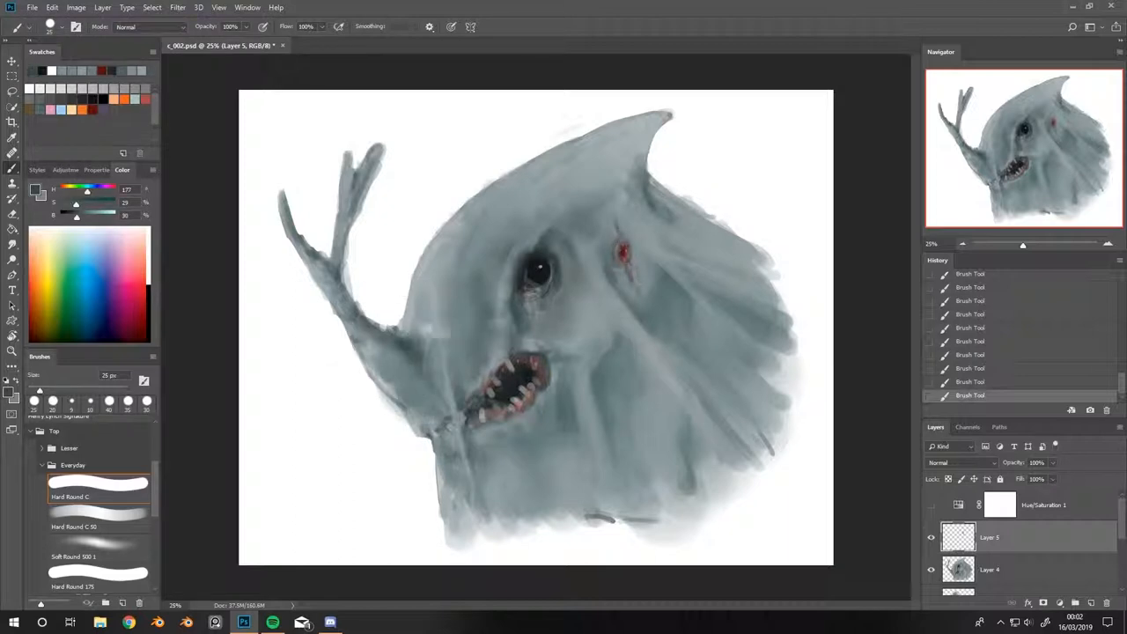
Tint the lower body with soft pink on Layer 4, then paint a red streak below the small eye on Layer 5
click(76, 7)
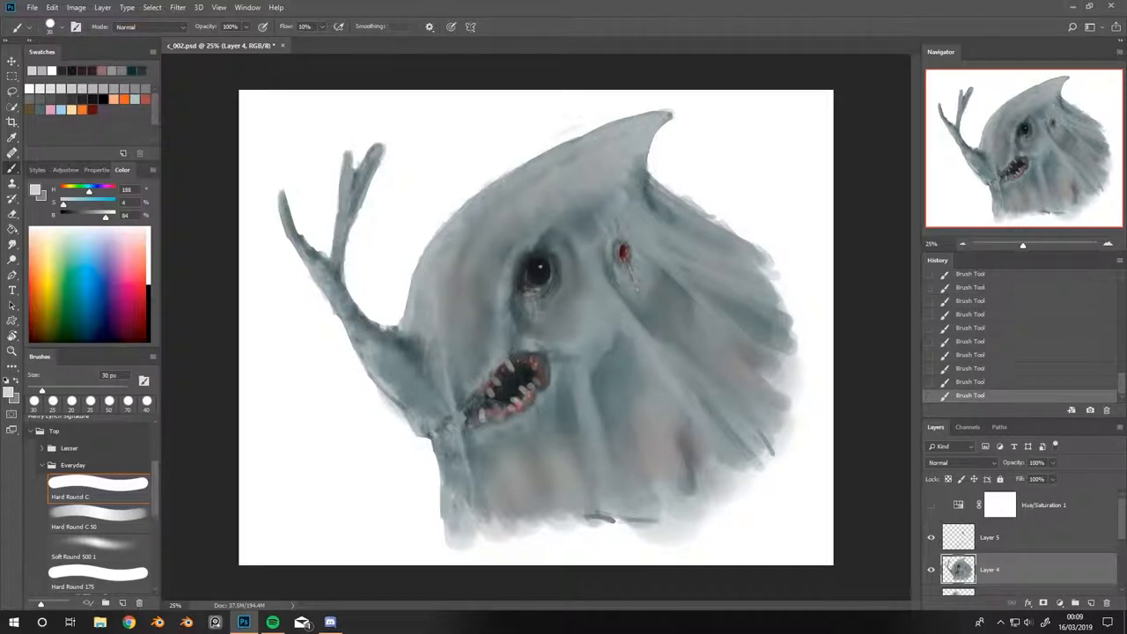
click(1012, 537)
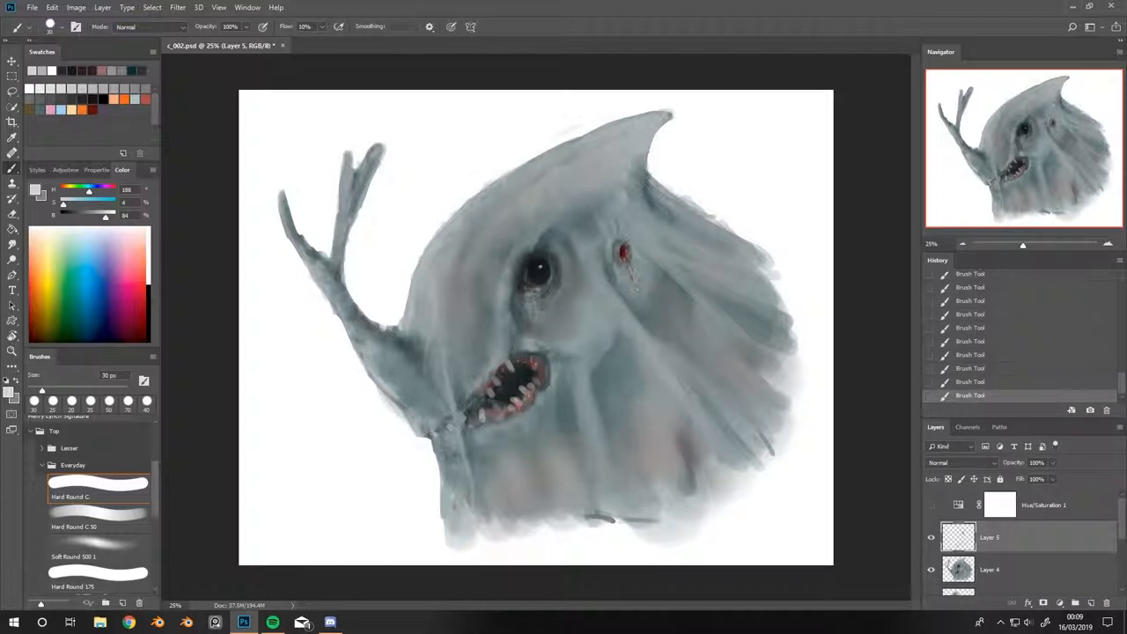